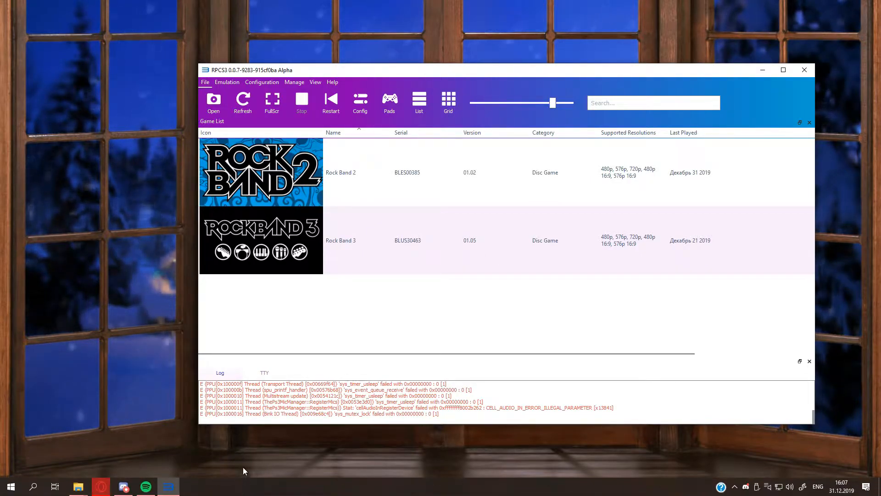
mouse_move(143, 460)
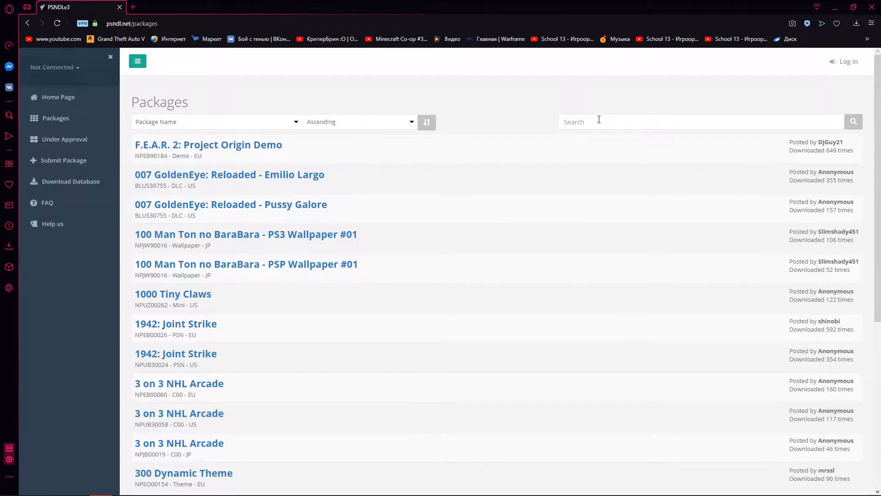
Step: Search PSNDL for 'Rock band' and open the Avenged Sevenfold – Afterlife package details
click(674, 121)
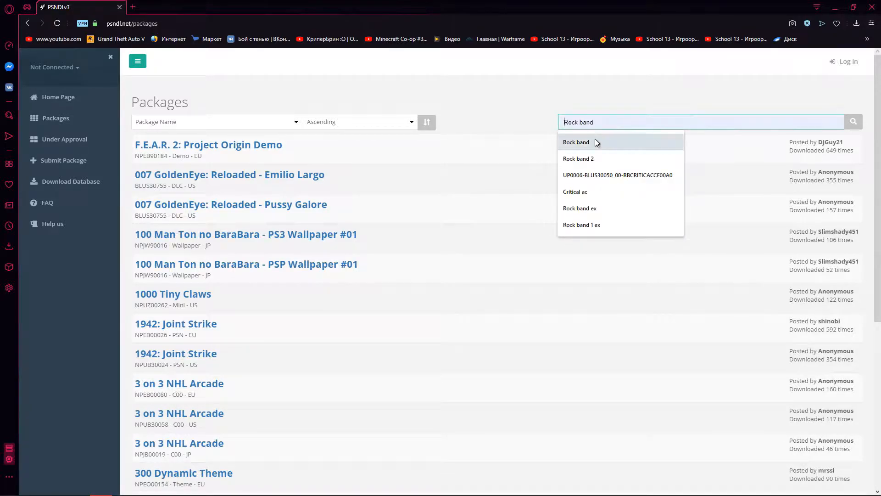
click(854, 121)
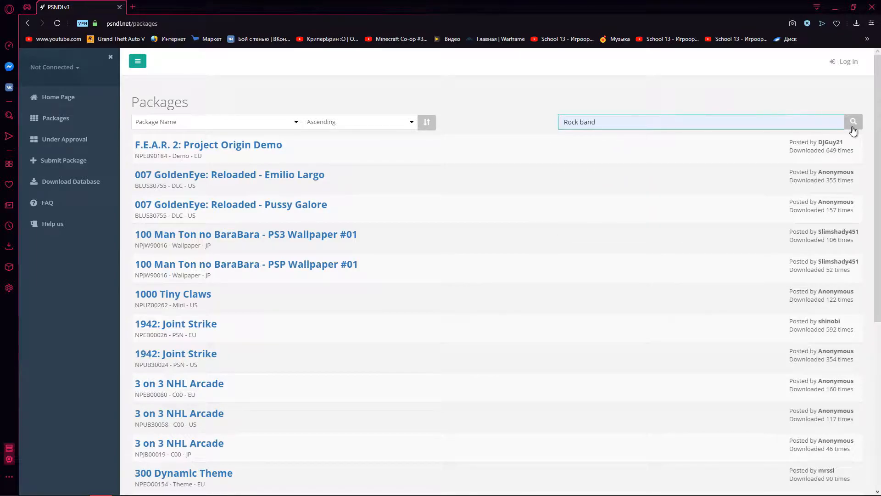
click(853, 121)
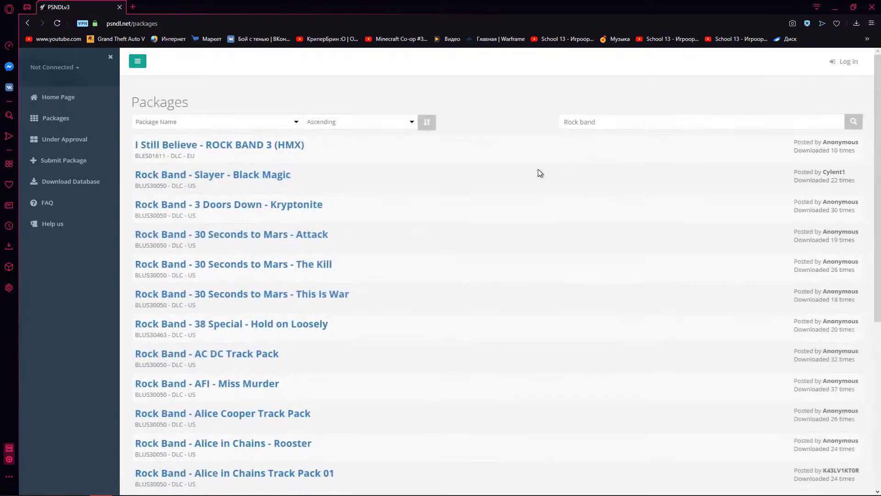
scroll(down, 3)
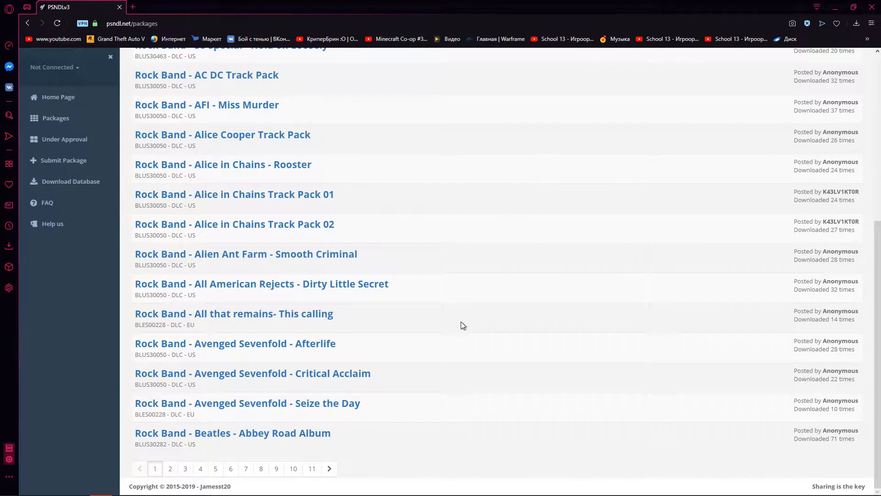
mouse_move(404, 340)
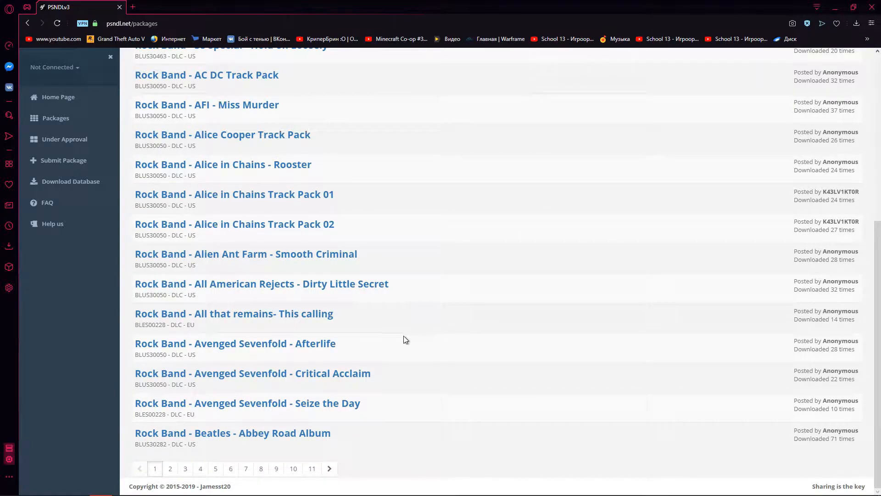
click(235, 343)
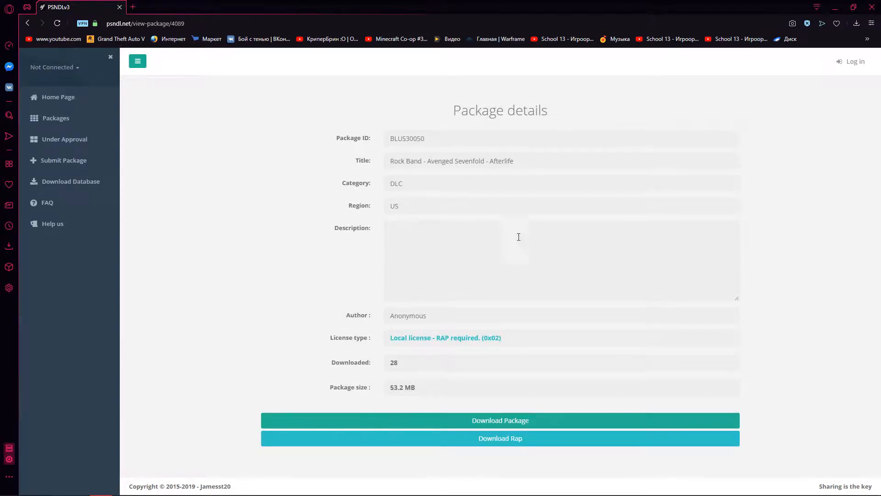
Step: Download the Afterlife PKG and its RAP license file from PSNDL
click(499, 420)
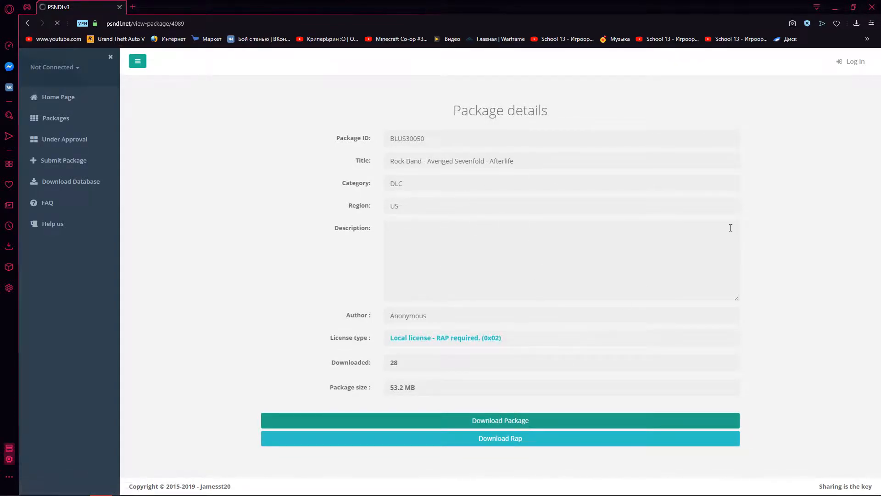
click(499, 420)
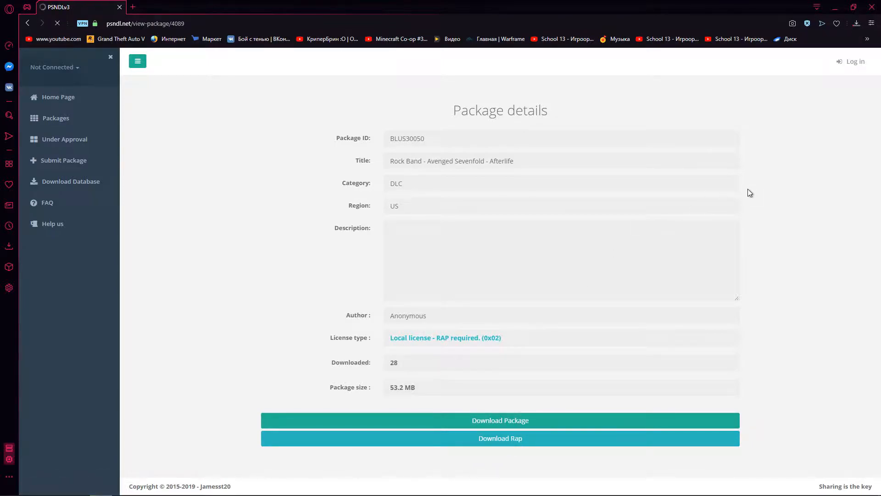
click(499, 438)
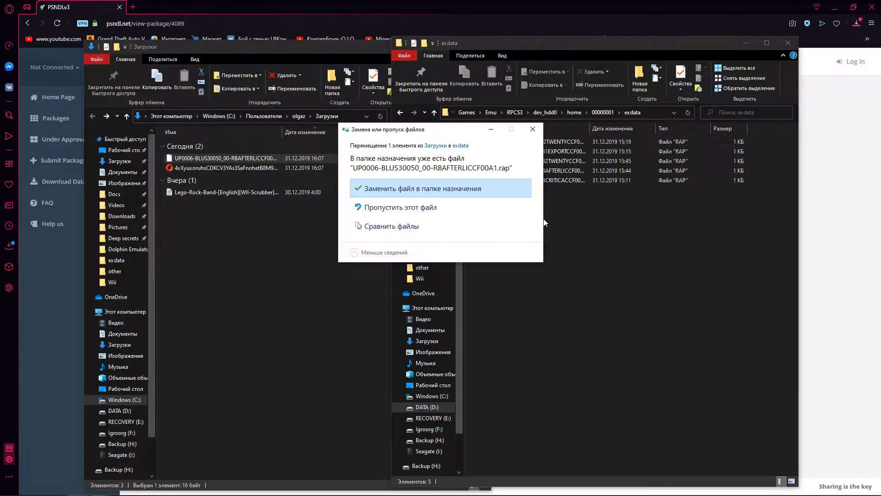
Step: Replace the existing Afterlife RAP in dev_hdd0/home/00000001/exdata with the downloaded one
click(418, 188)
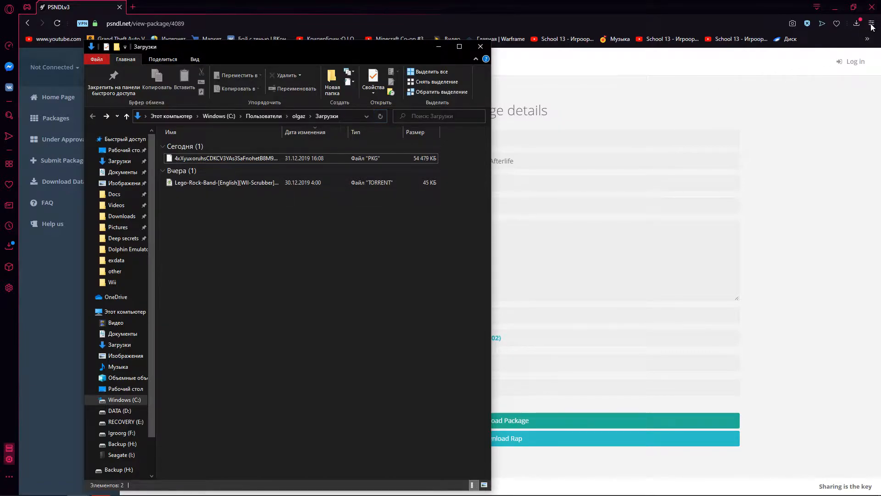
Step: Select the downloaded Afterlife PKG in Downloads and bring up RPCS3
click(857, 24)
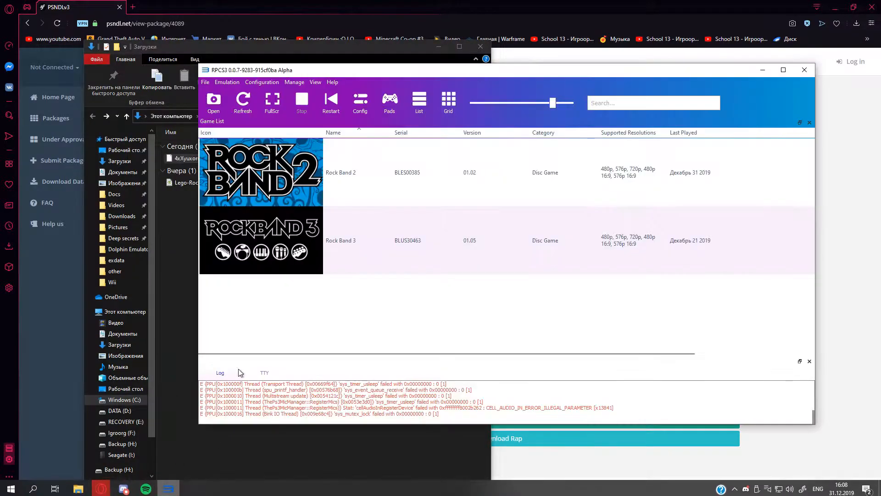
Step: Install the Afterlife PKG into BLUS30050 and dismiss the success message
click(185, 157)
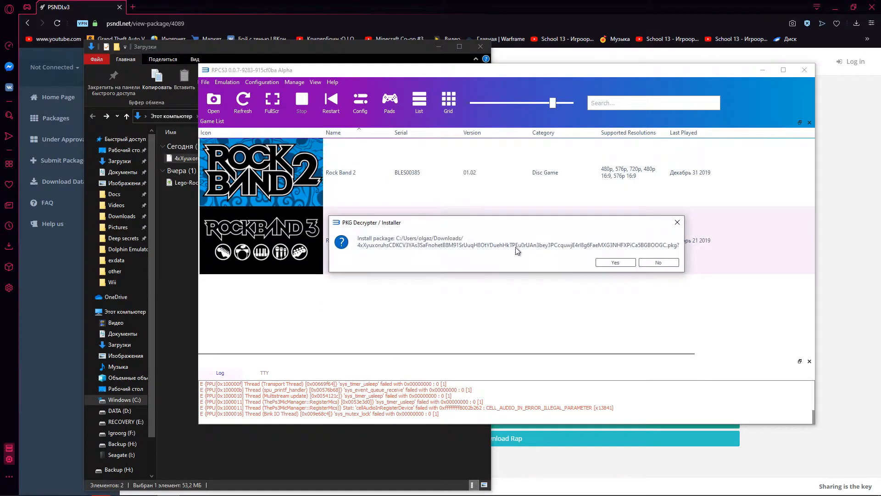
click(615, 262)
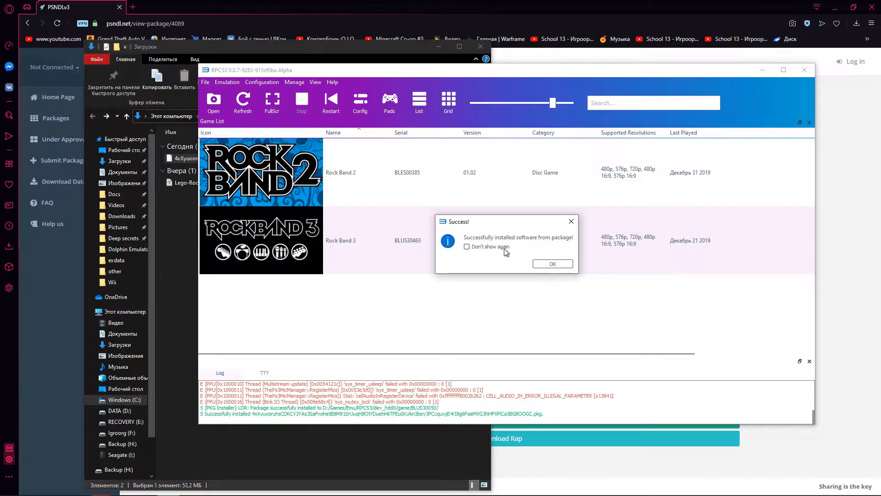
mouse_move(552, 247)
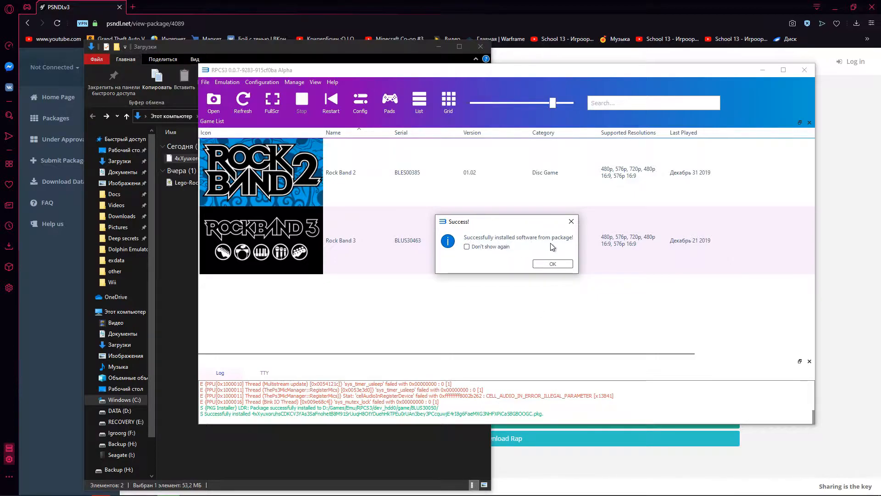
click(552, 264)
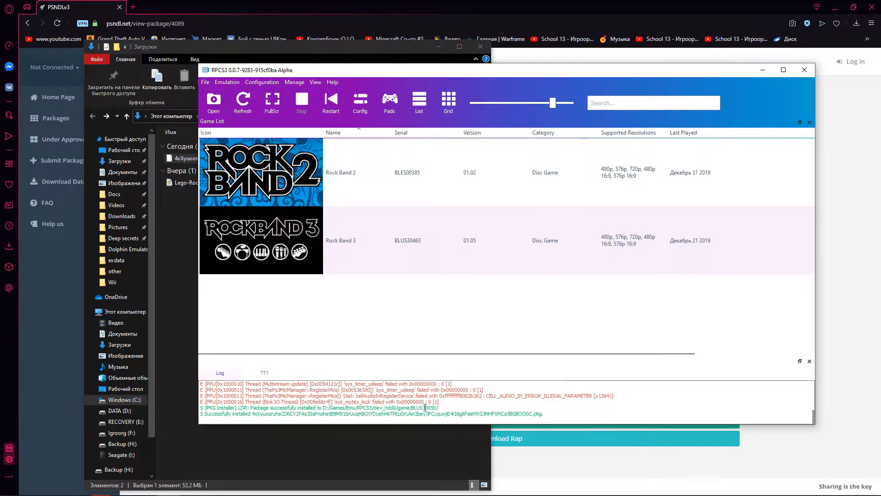
mouse_move(368, 223)
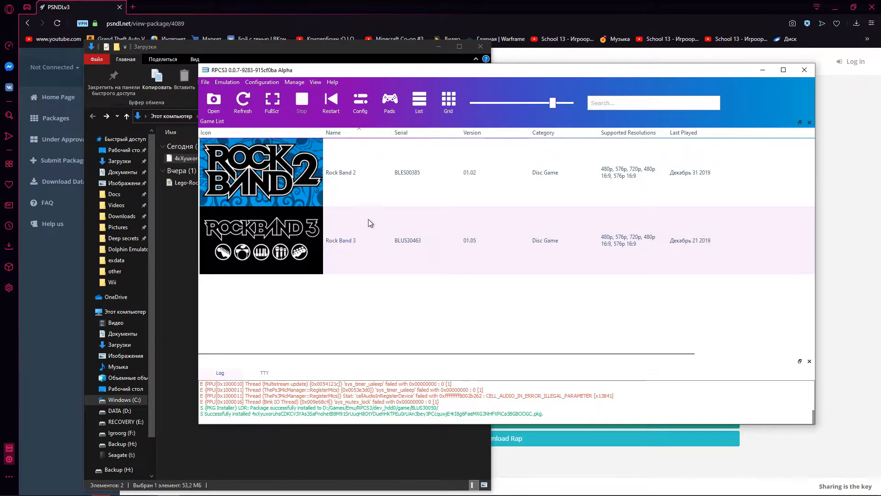
Step: Enable the Game Data category in RPCS3's View > Game Categories
click(316, 82)
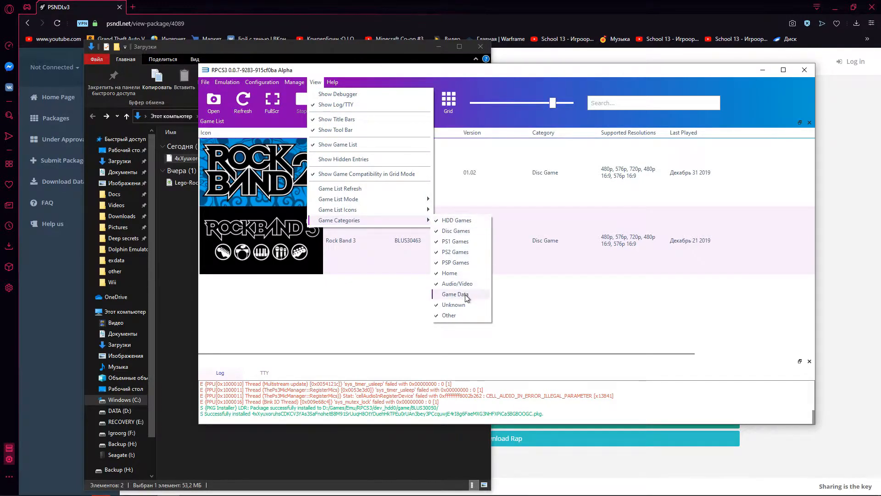
click(456, 294)
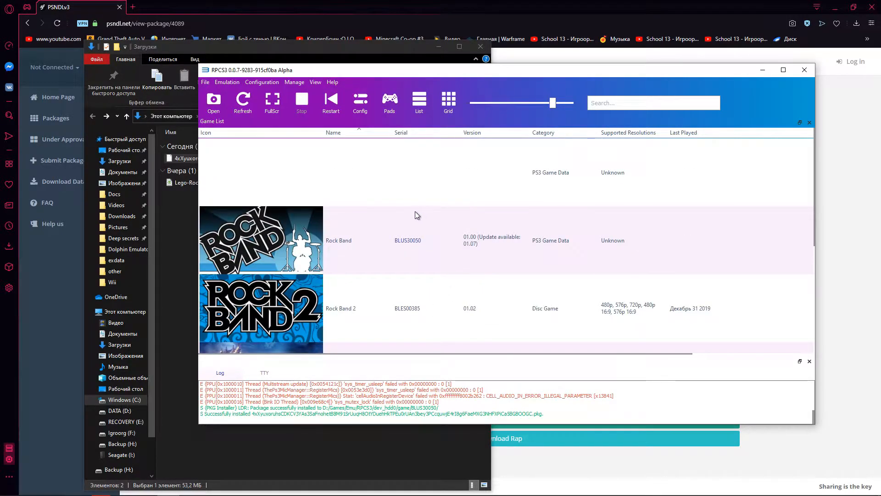
mouse_move(280, 242)
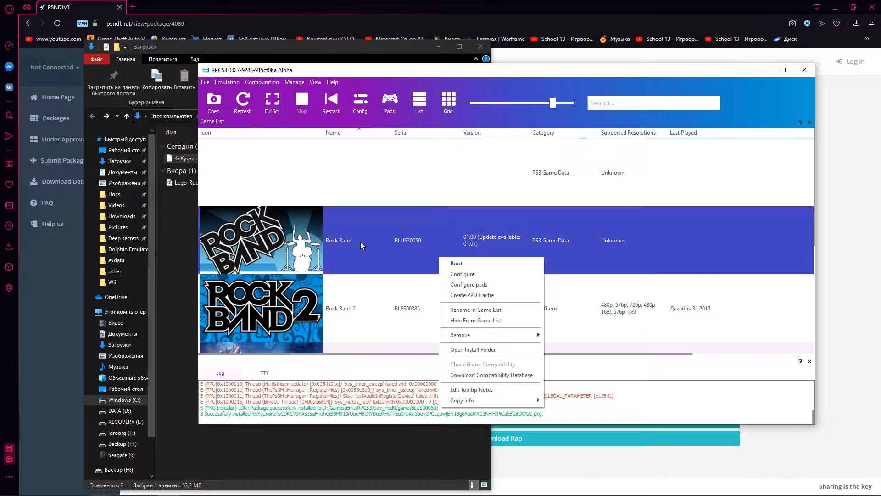
mouse_move(553, 252)
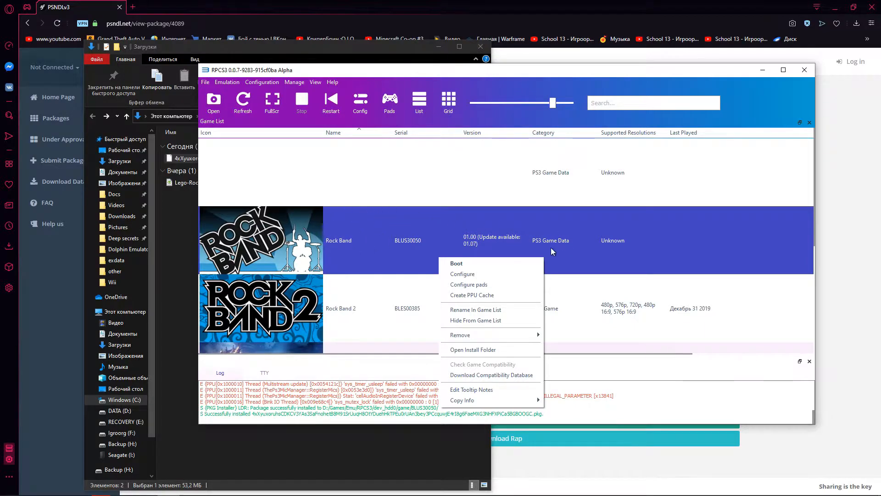
mouse_move(535, 273)
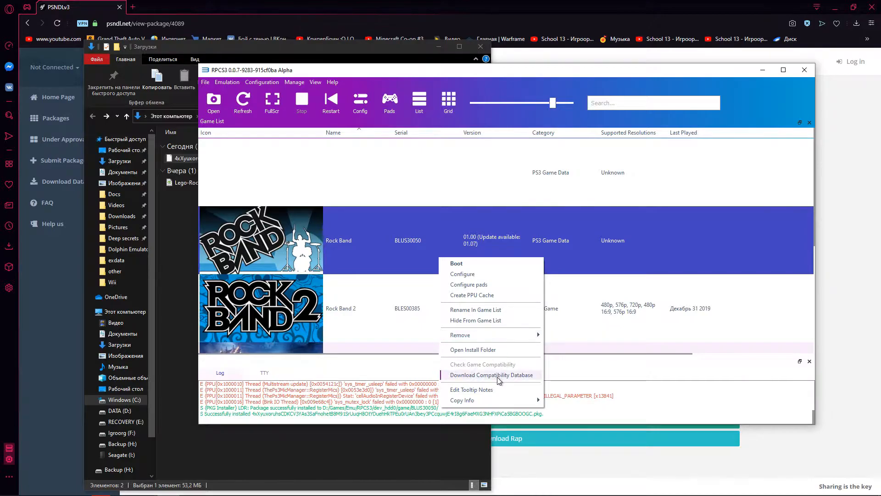
mouse_move(491, 360)
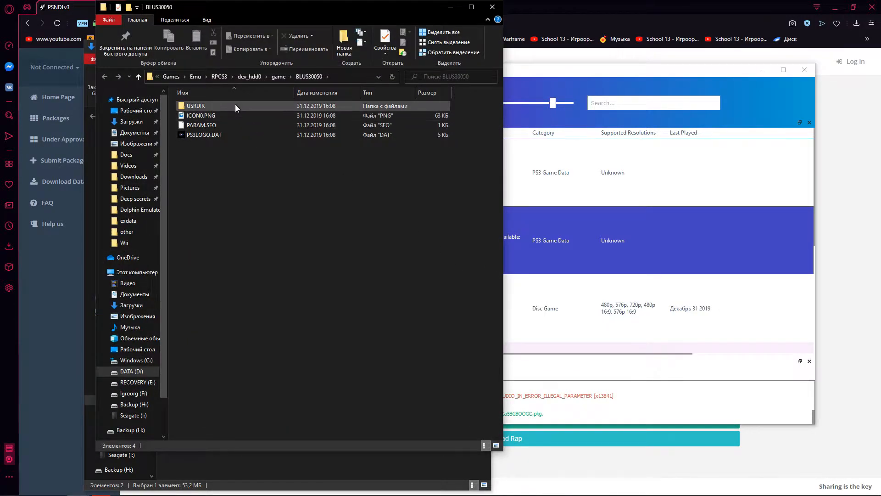
Step: Open USRDIR in the BLUS30050 folder and select the CCF00A1 folder
double_click(196, 106)
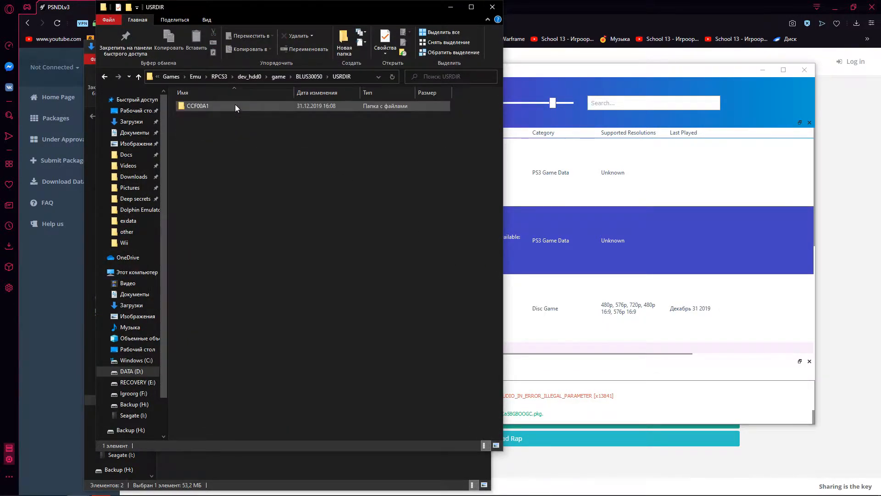
click(198, 106)
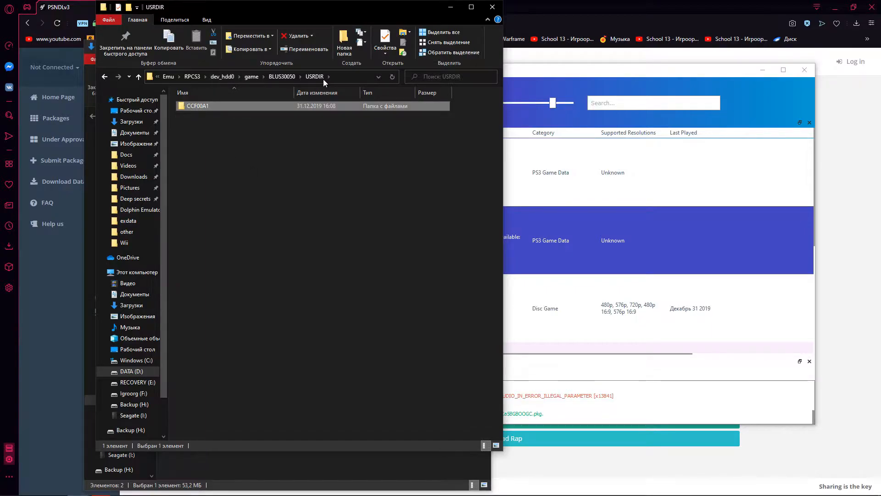
mouse_move(236, 113)
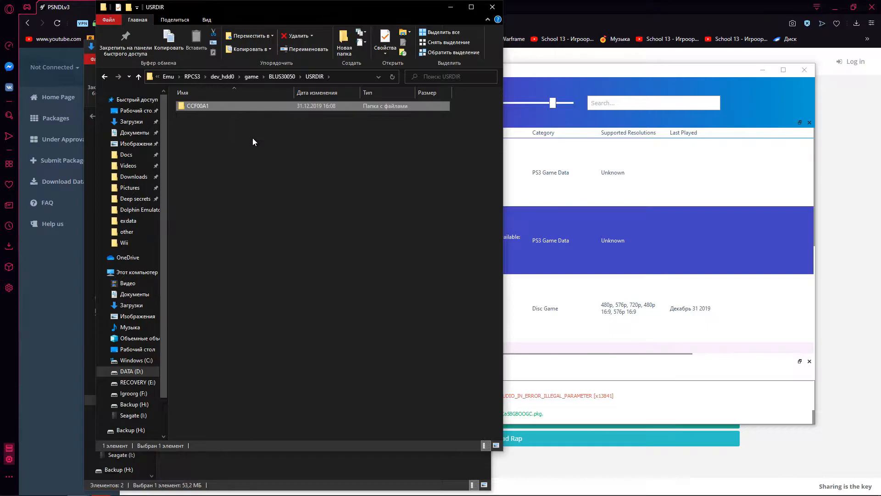
mouse_move(244, 140)
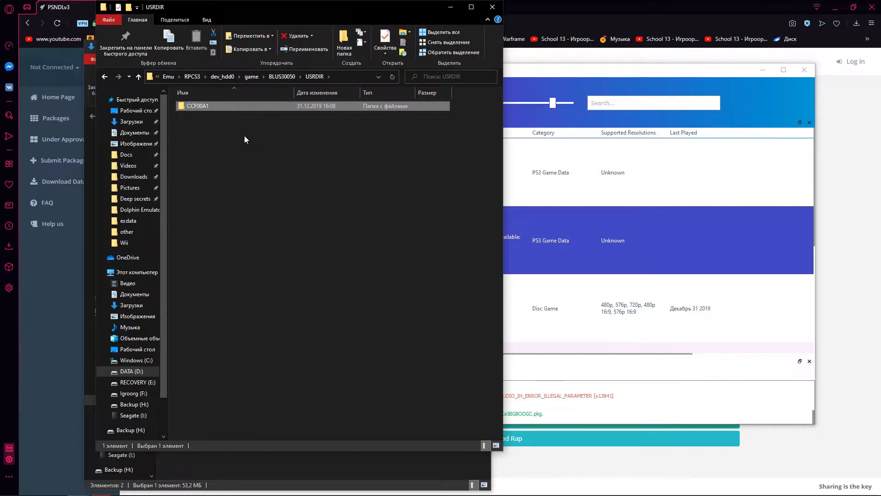
mouse_move(203, 114)
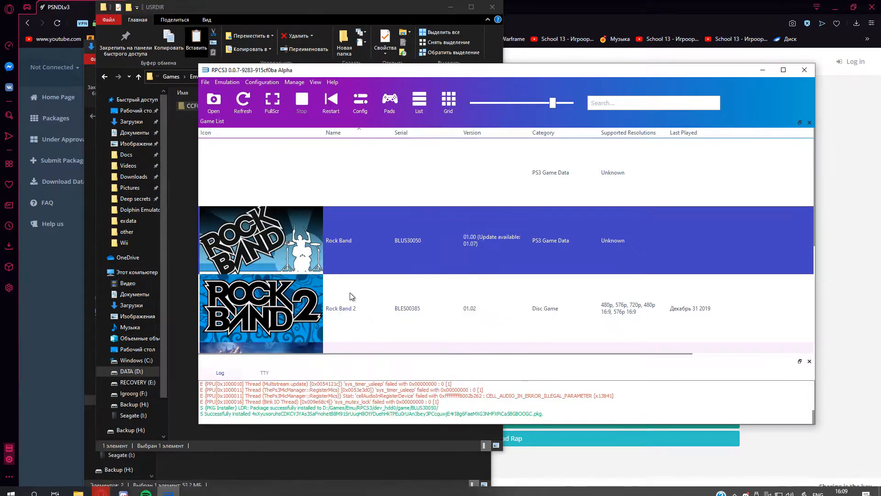
Step: Open the install folder of the Rock Band2 BLES00385 game data entry
scroll(down, 3)
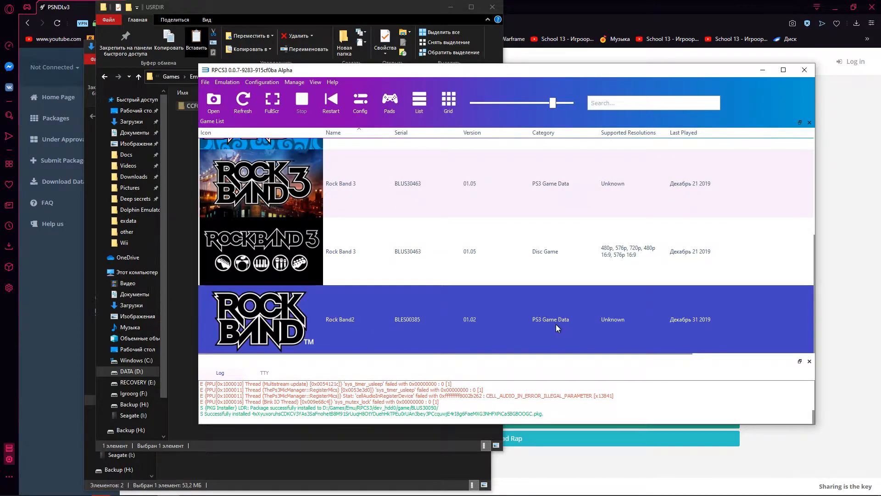
mouse_move(489, 316)
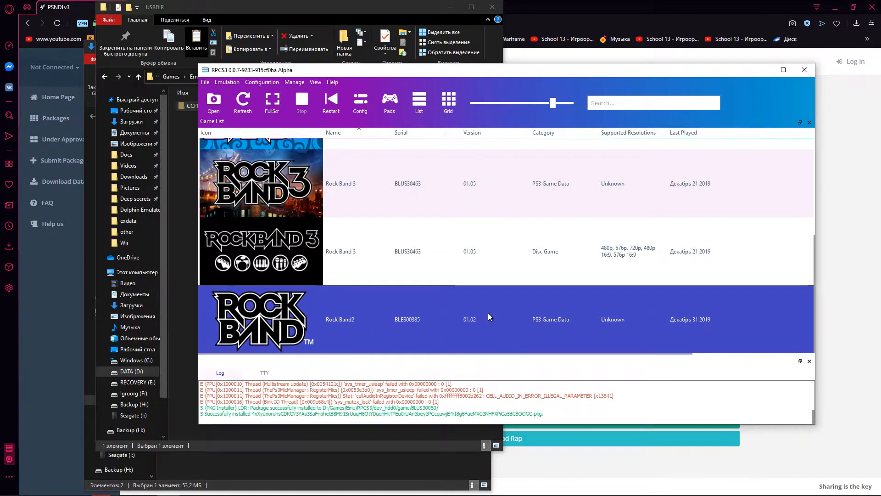
click(364, 319)
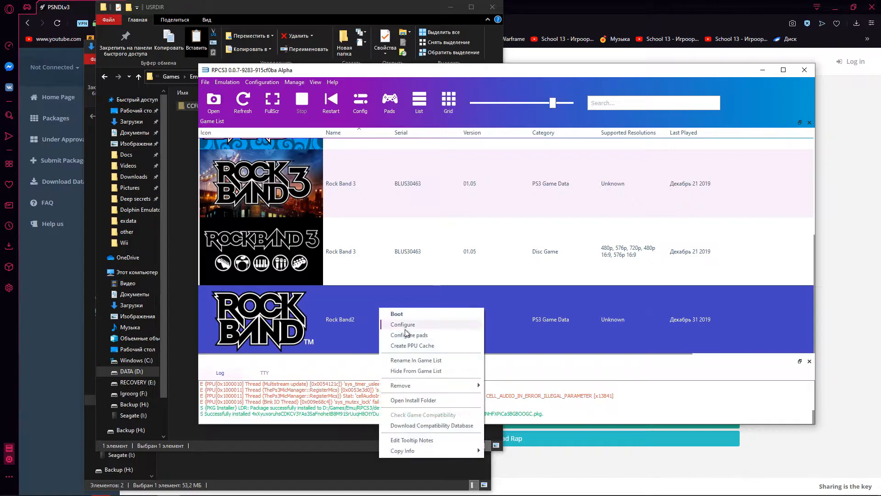
mouse_move(435, 401)
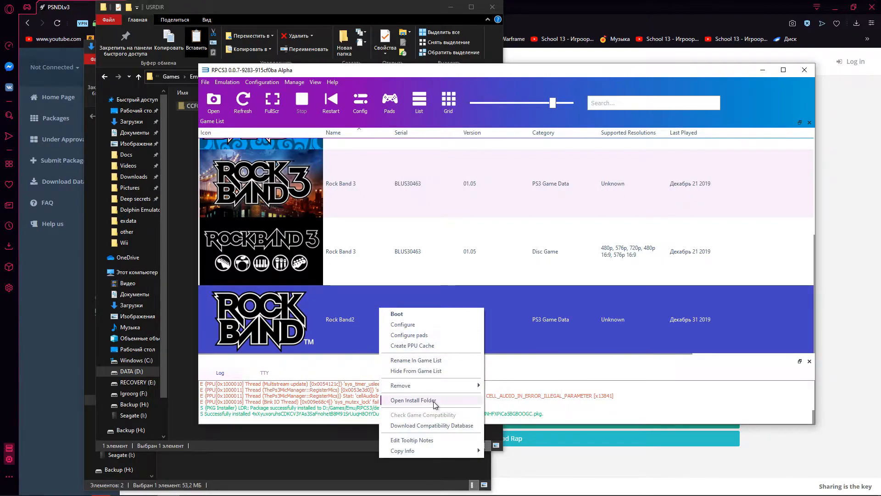
click(414, 400)
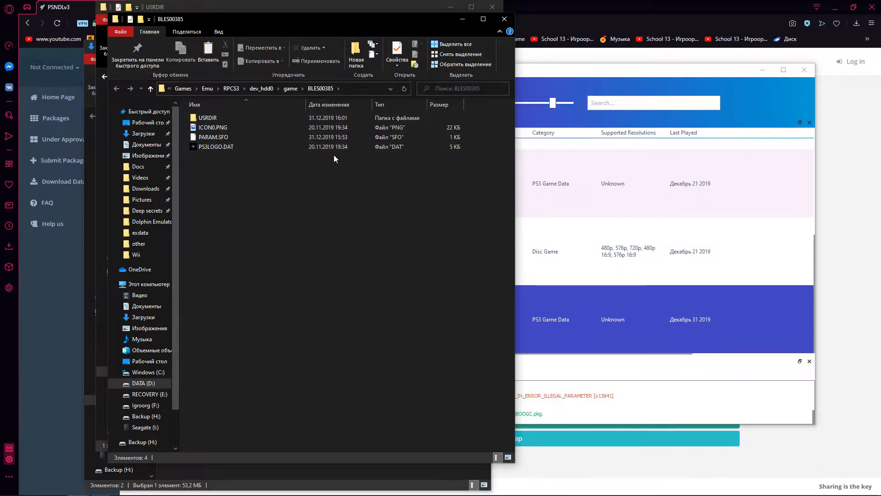
mouse_move(265, 118)
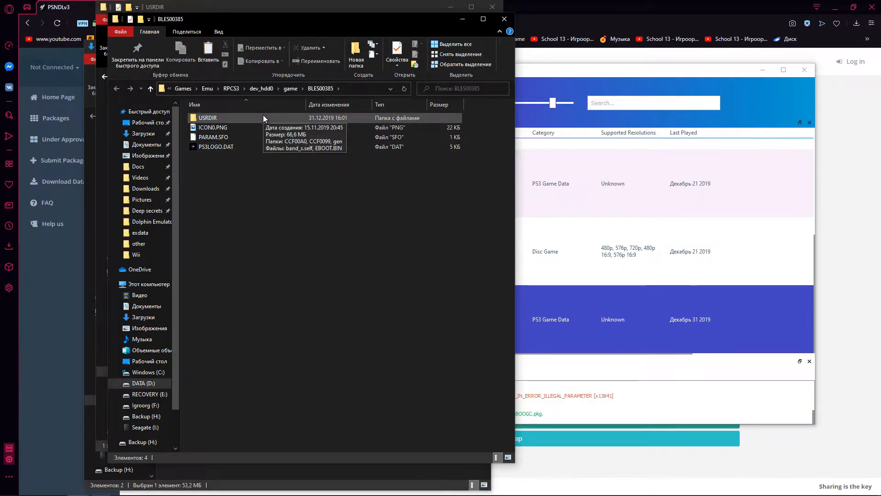
Step: Browse Rock Band 2's USRDIR into CCF00A1 and its songs folder
double_click(207, 118)
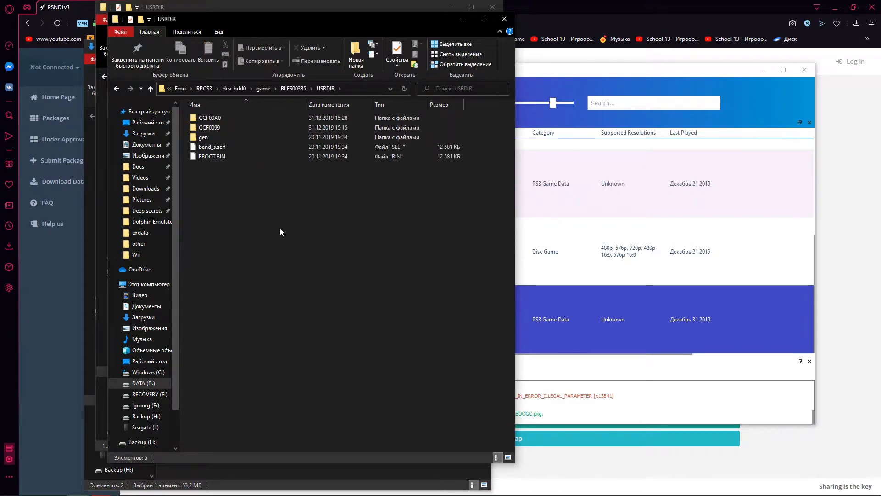
double_click(210, 117)
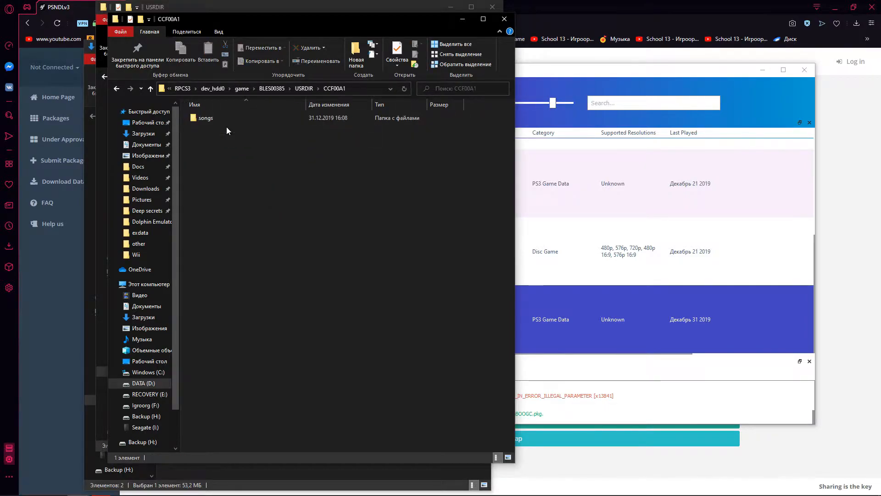
double_click(206, 117)
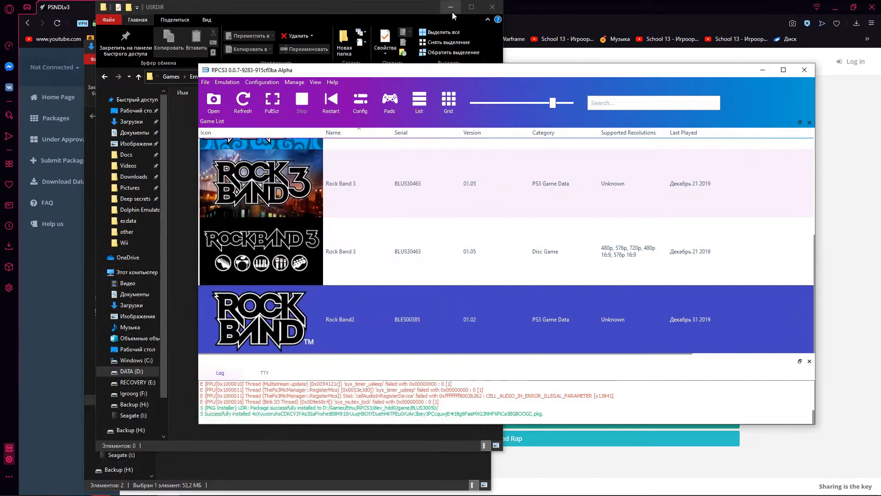
scroll(down, 3)
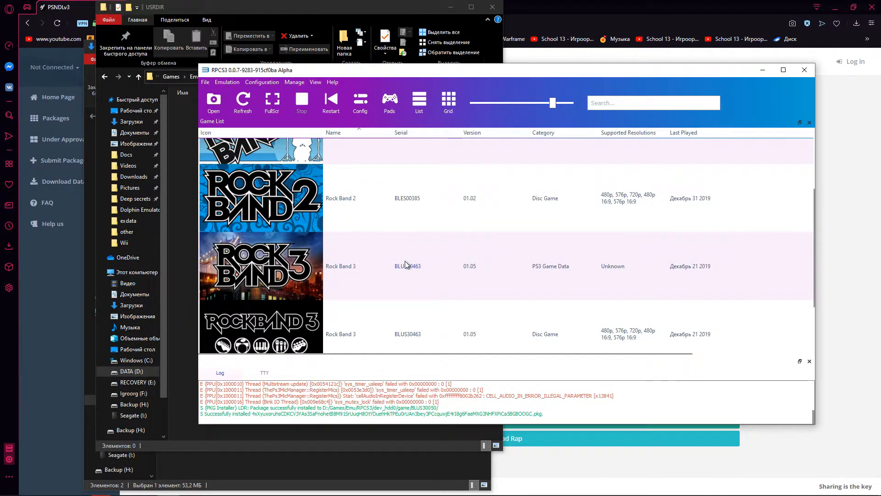
scroll(down, 3)
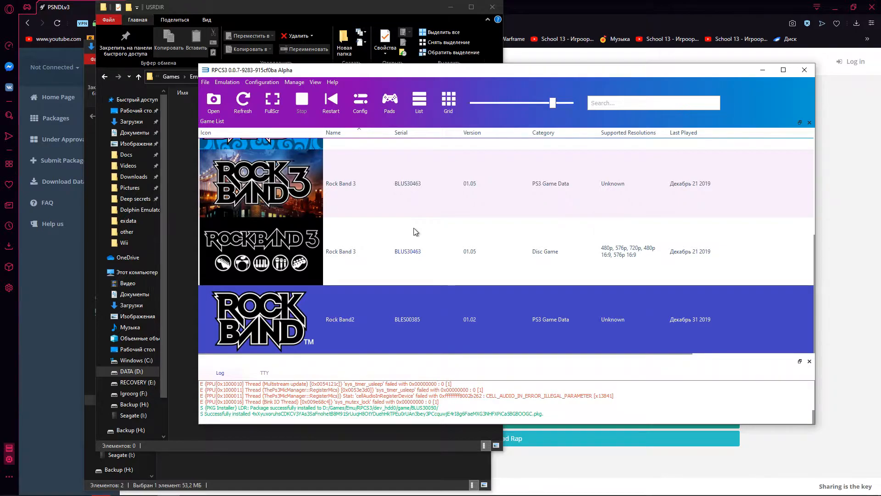
mouse_move(406, 212)
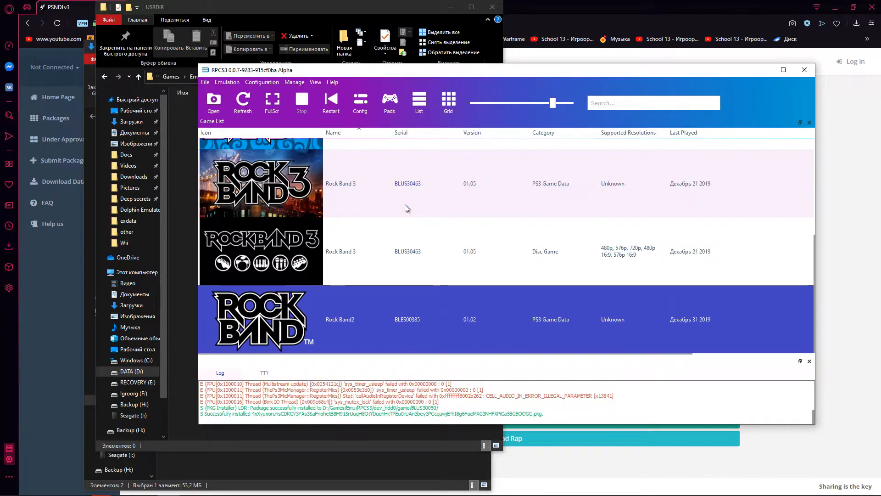
click(315, 83)
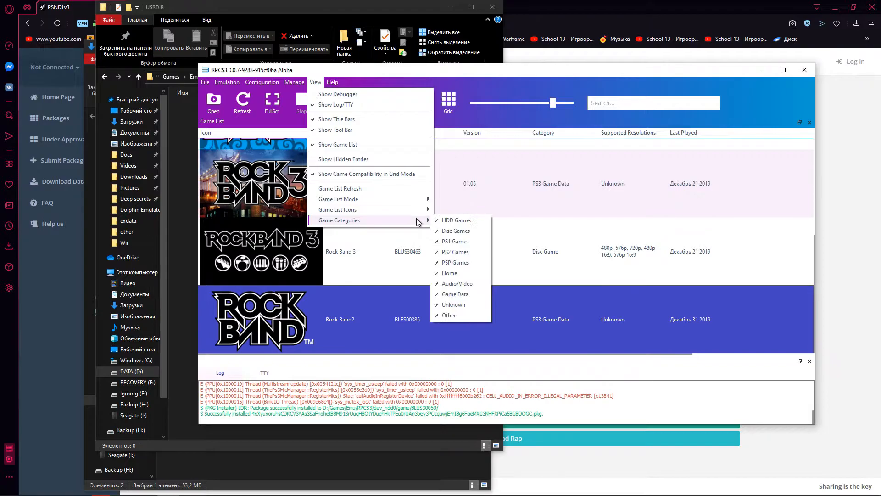
mouse_move(453, 304)
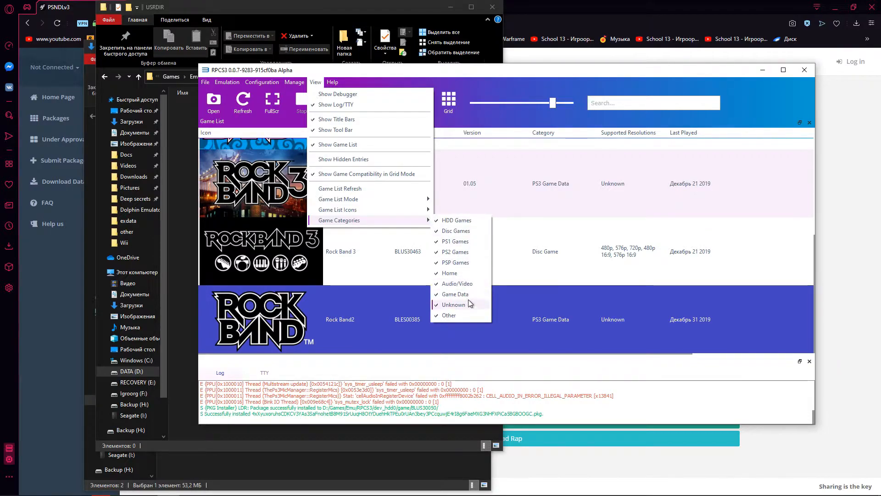
click(454, 304)
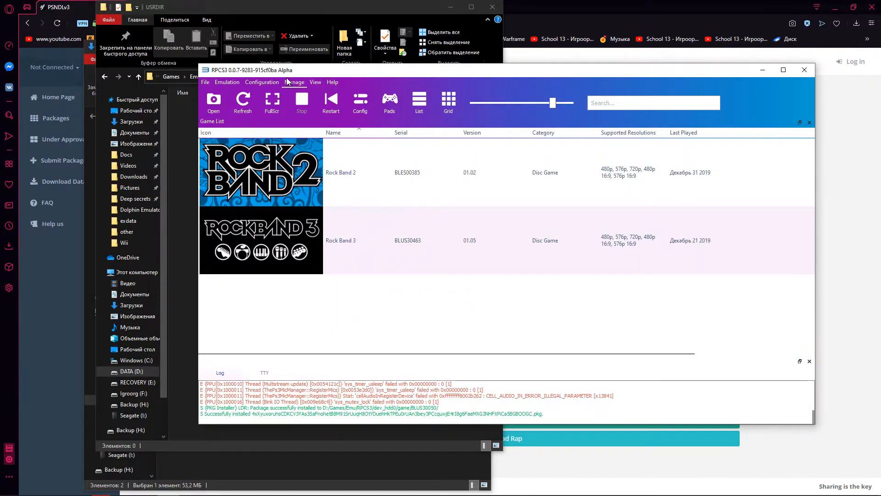
click(315, 82)
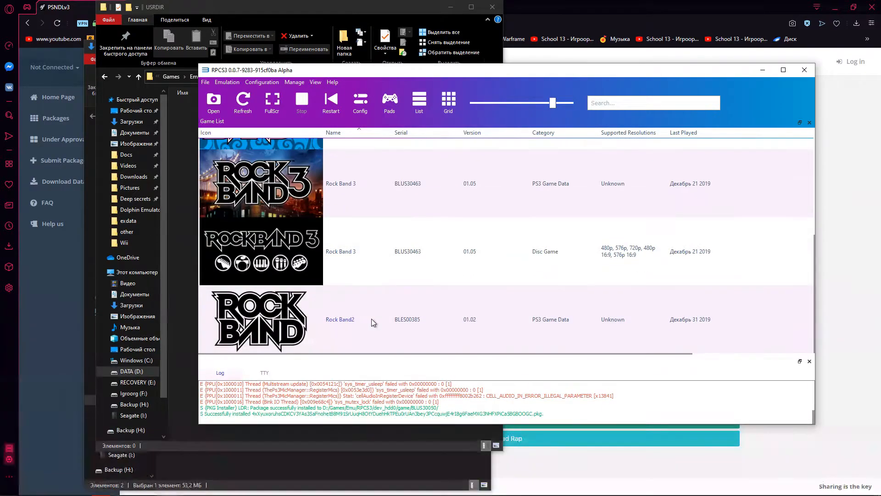
click(394, 320)
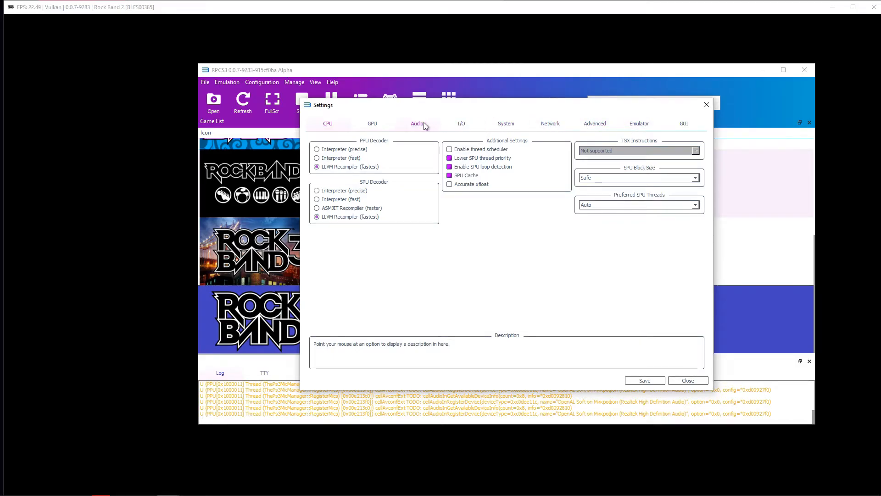
Step: Review the Audio tab buffering options in RPCS3's Config, then close settings
click(416, 123)
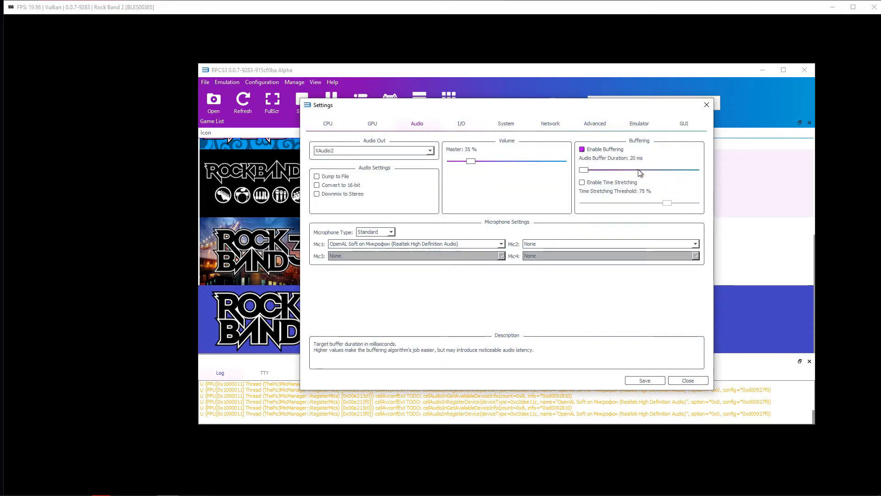
click(686, 380)
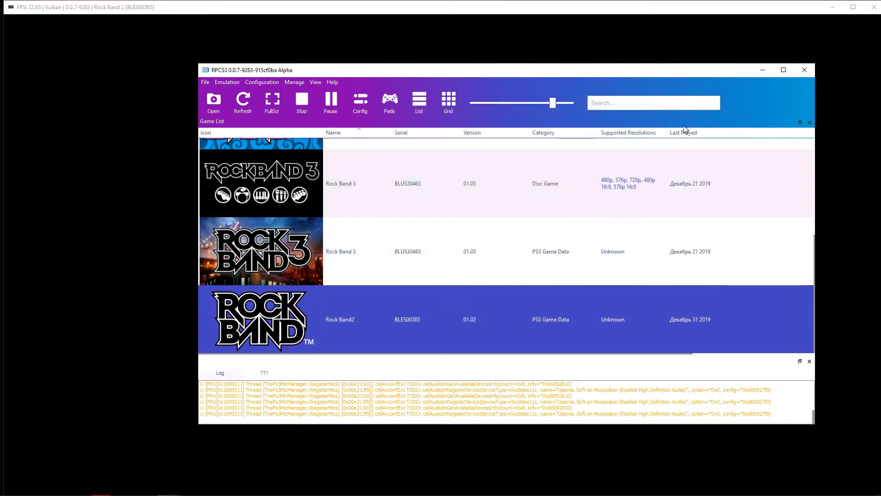
mouse_move(533, 63)
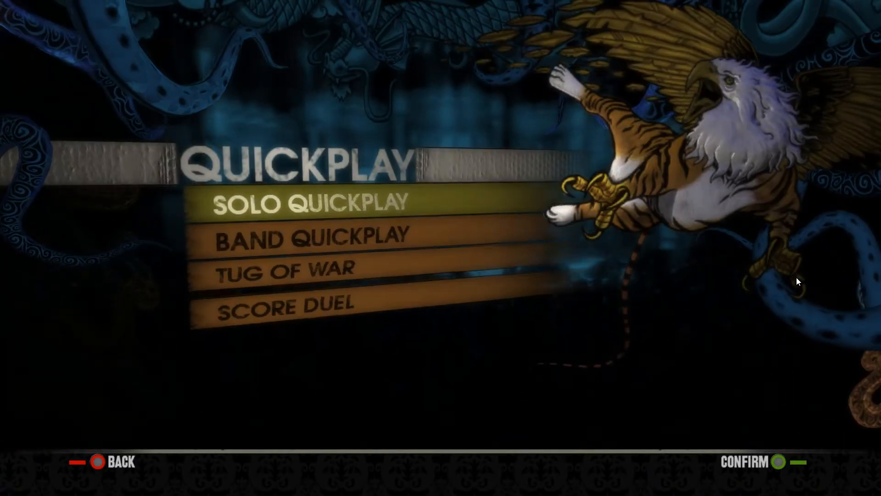
Step: Enter Solo Quickplay and select Afterlife from the song list
click(313, 201)
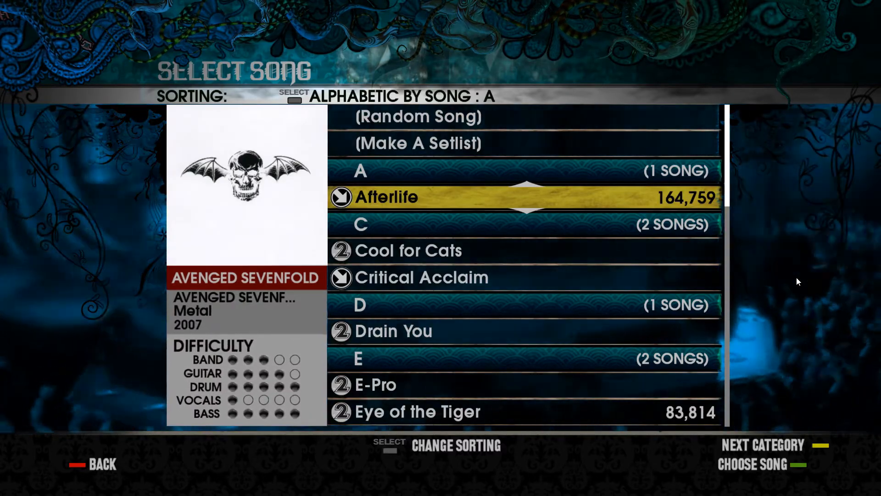
click(385, 197)
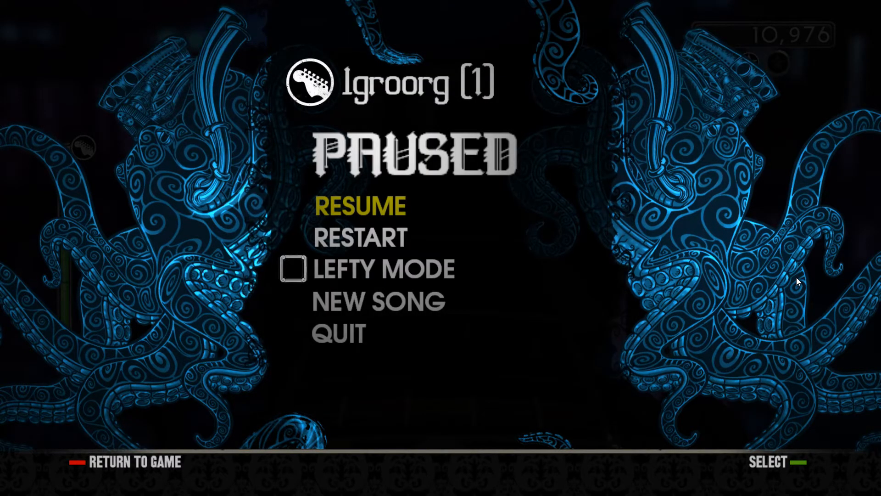
key(alt+tab)
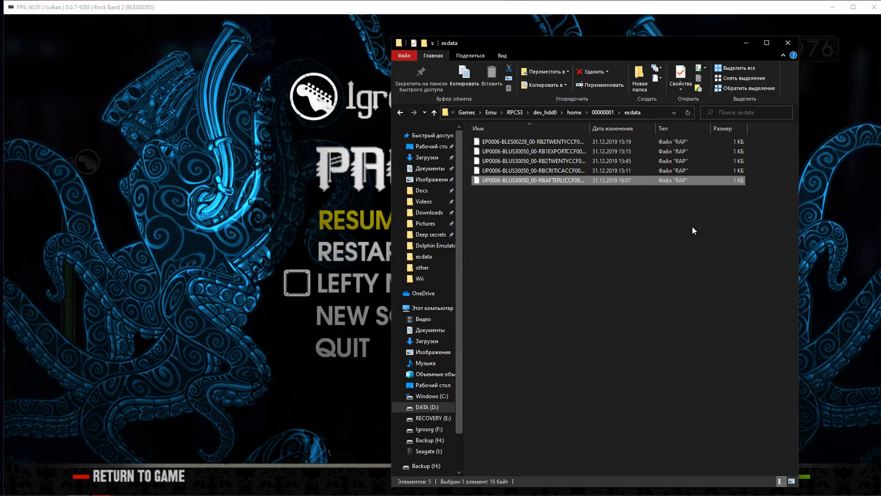
mouse_move(426, 223)
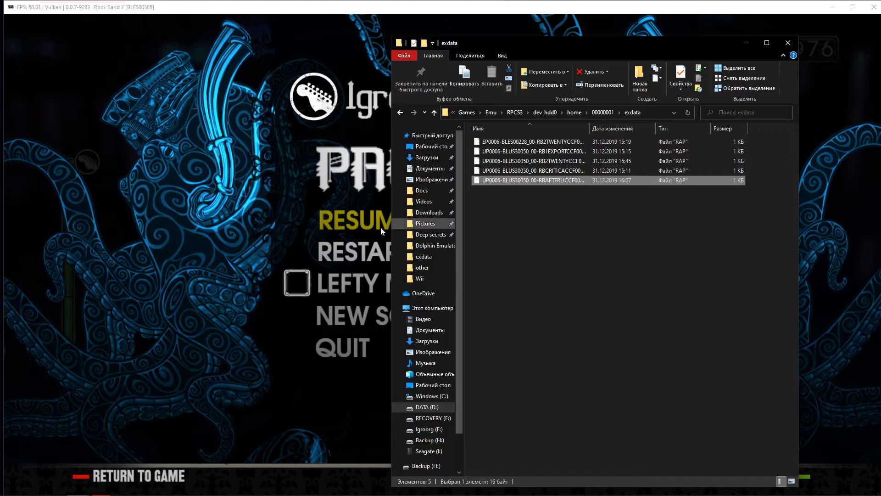
click(787, 42)
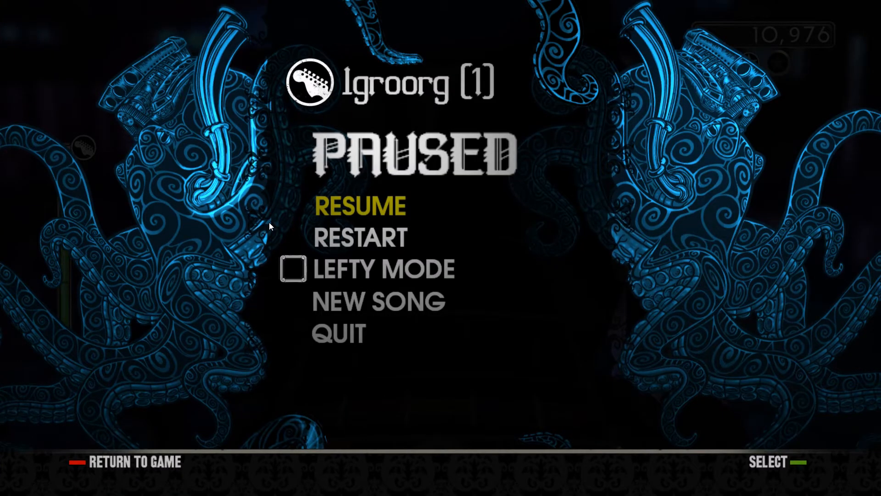
mouse_move(710, 244)
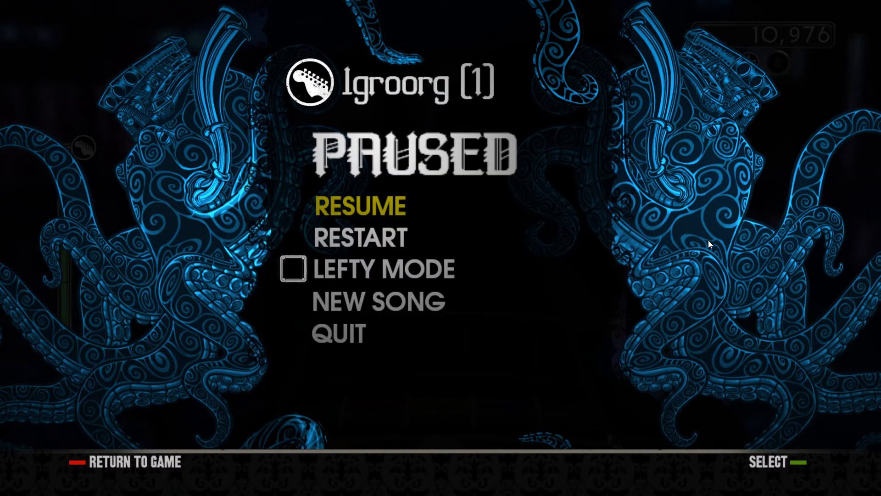